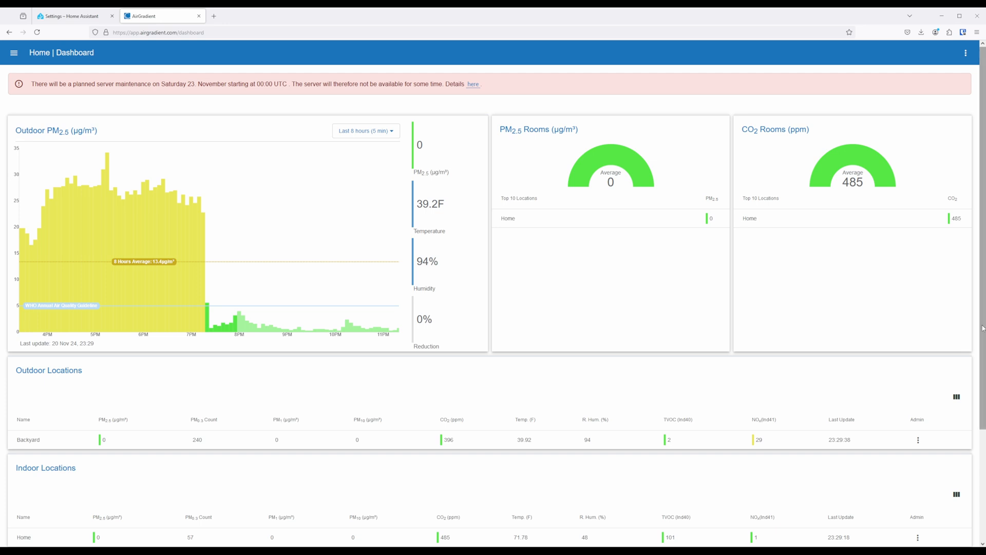
View Backyard's PM2.5 history chart over a longer time range
scroll("down", 3)
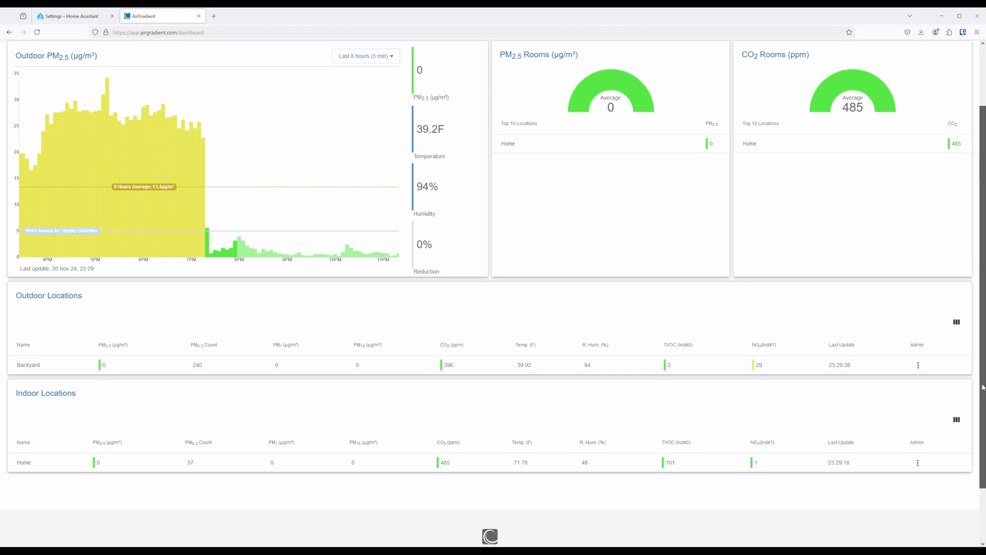
scroll("down", 3)
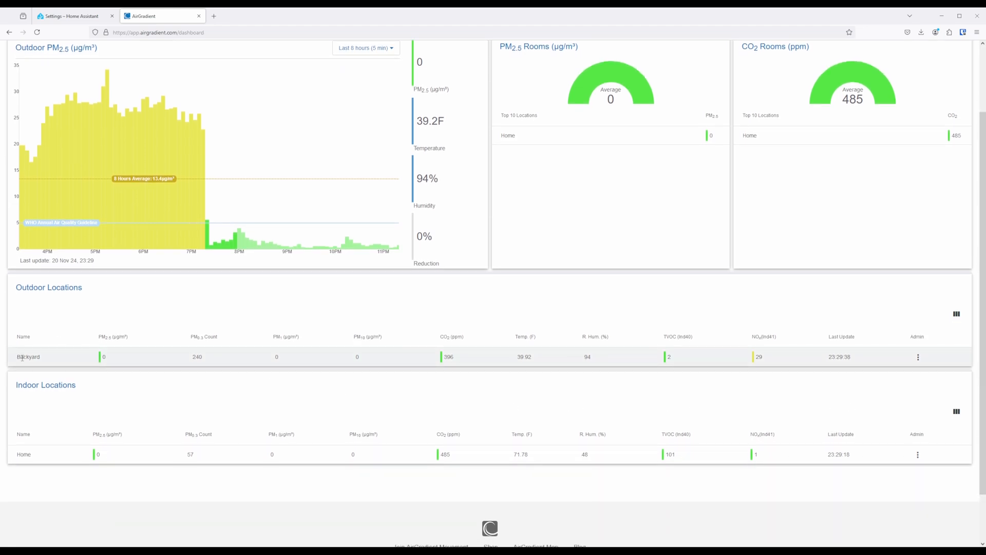
left_click(27, 357)
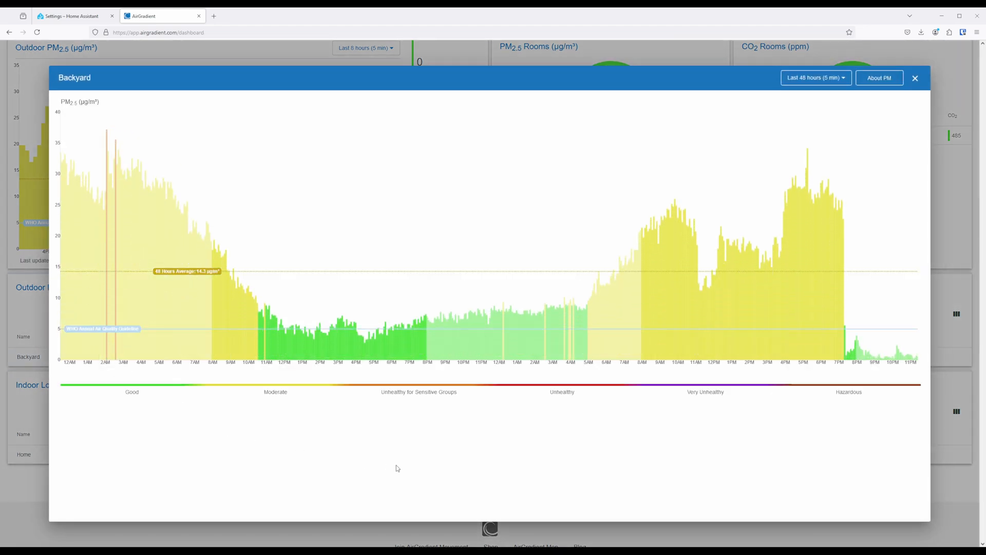
left_click(815, 77)
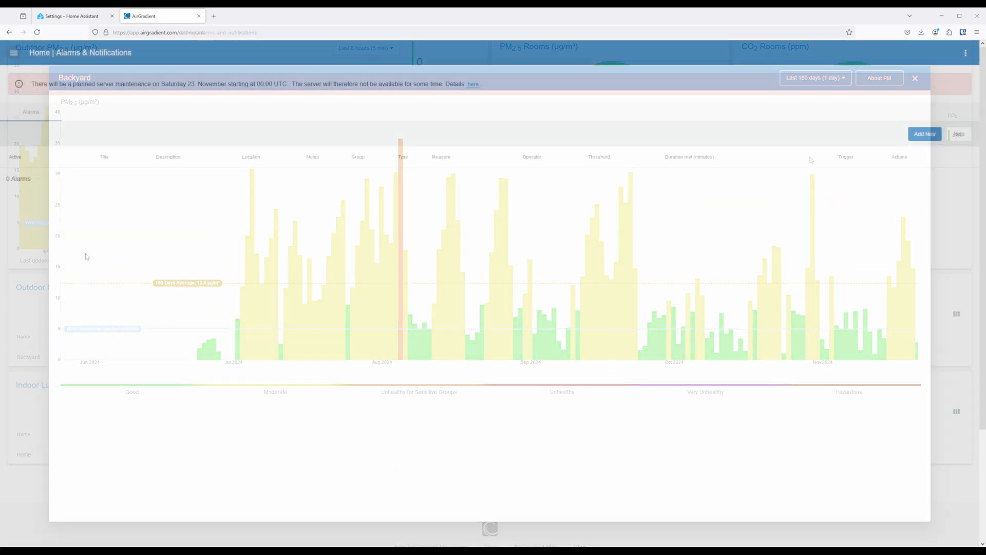
Start a blank new alarm from the Alarms & Notifications page
left_click(924, 134)
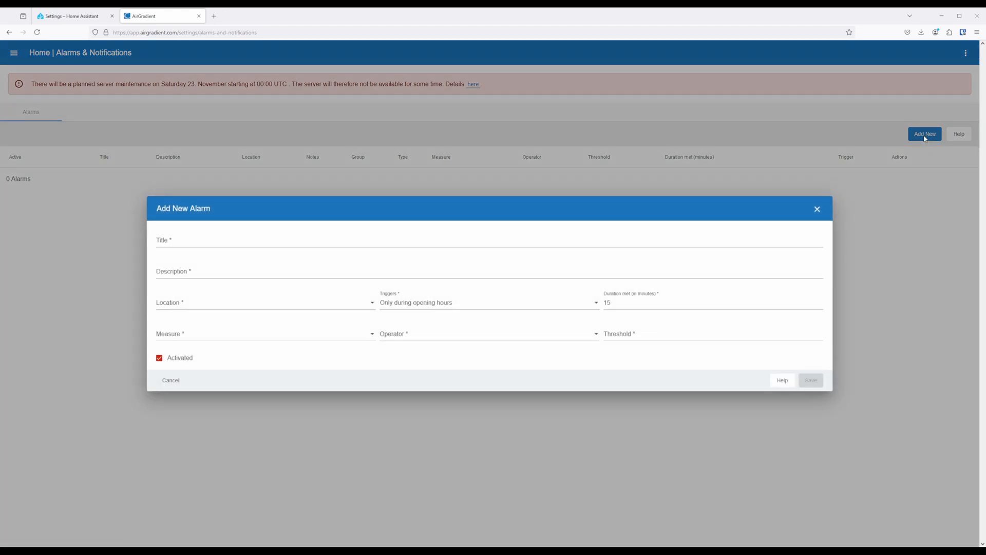